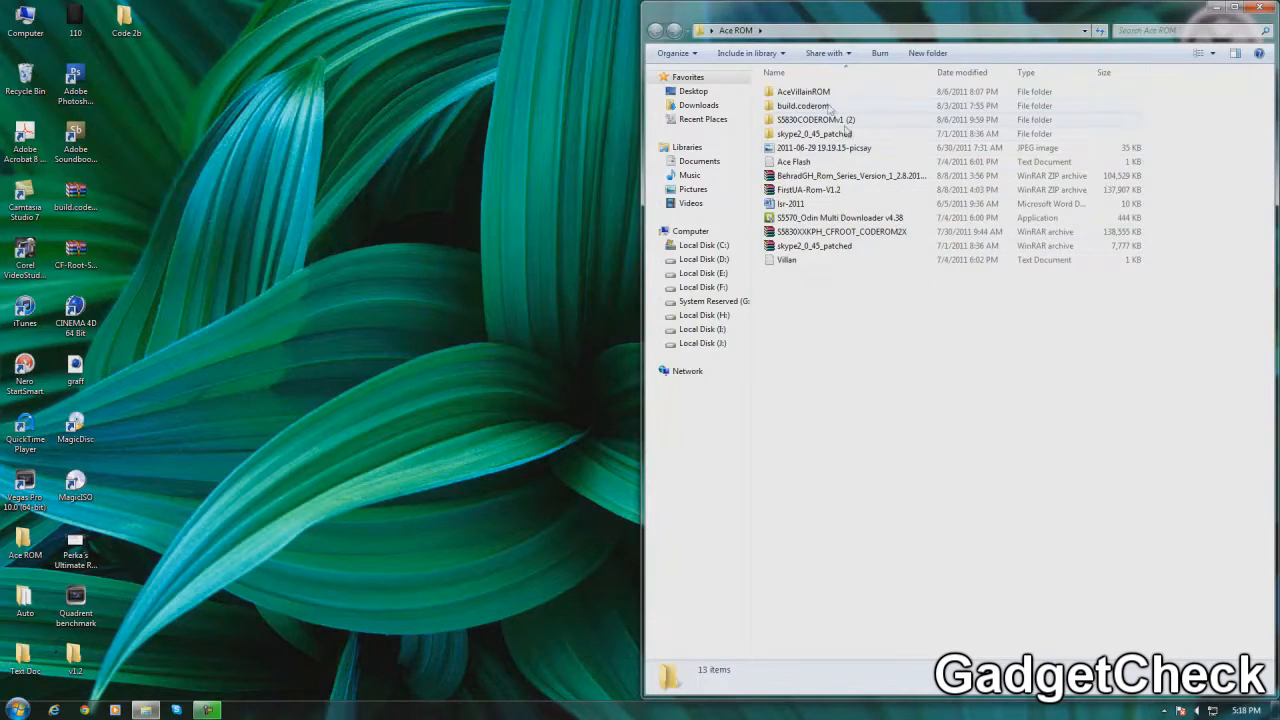
pyautogui.moveTo(880, 210)
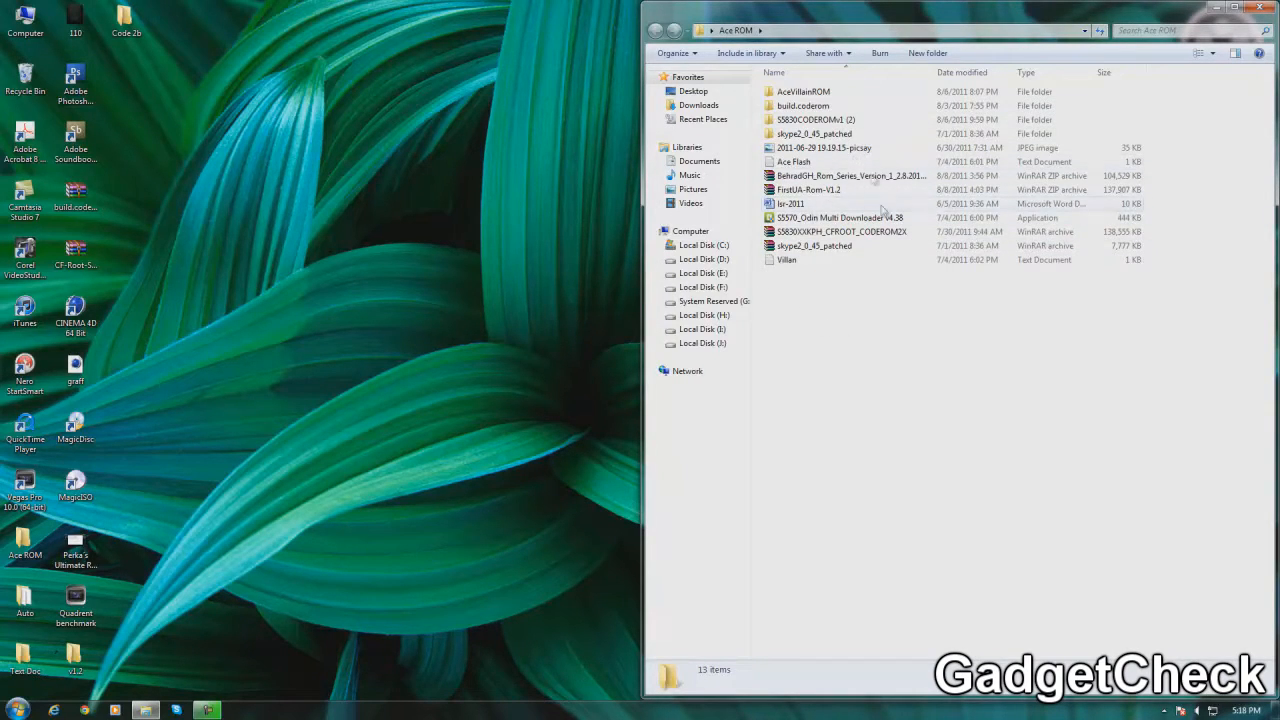
# Step: Select S5570_Odin Multi Downloader v4.38 in the Ace ROM folder
pyautogui.doubleClick(803, 105)
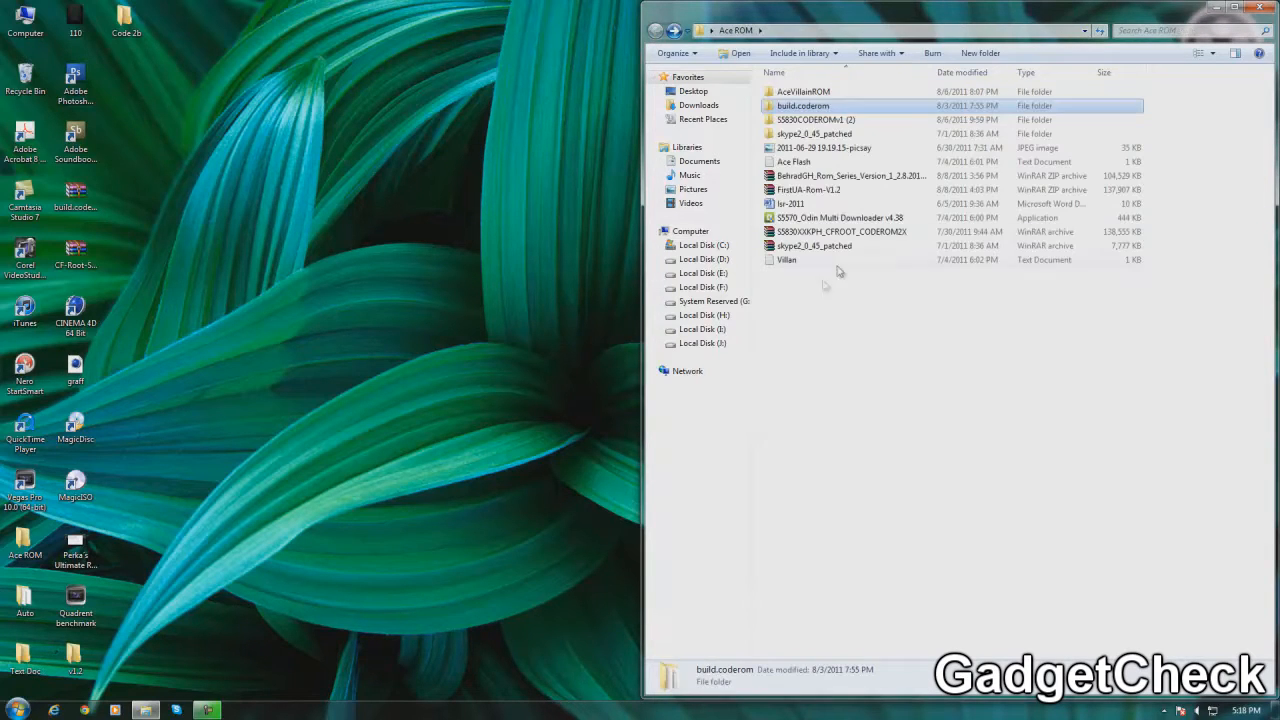
pyautogui.click(840, 217)
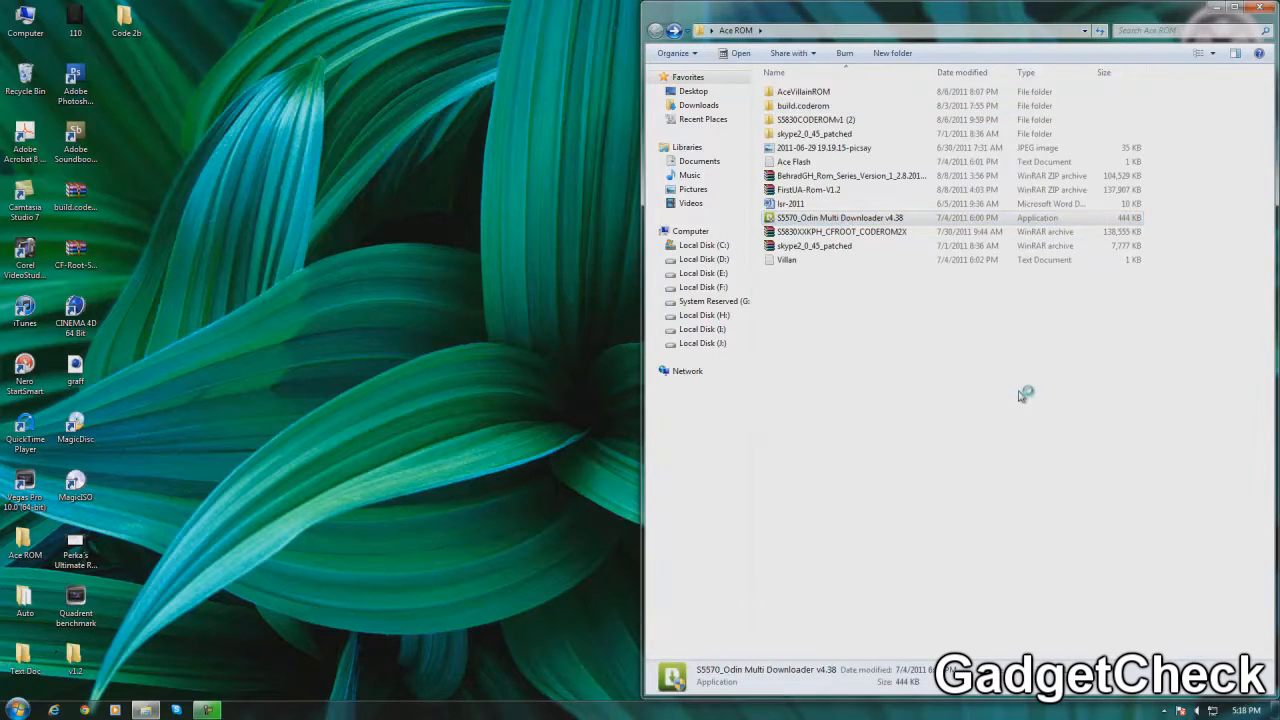
# Step: Launch Odin Multi Downloader v4.38 and open the build.coderom folder showing CODE and MODEM files
pyautogui.doubleClick(841, 217)
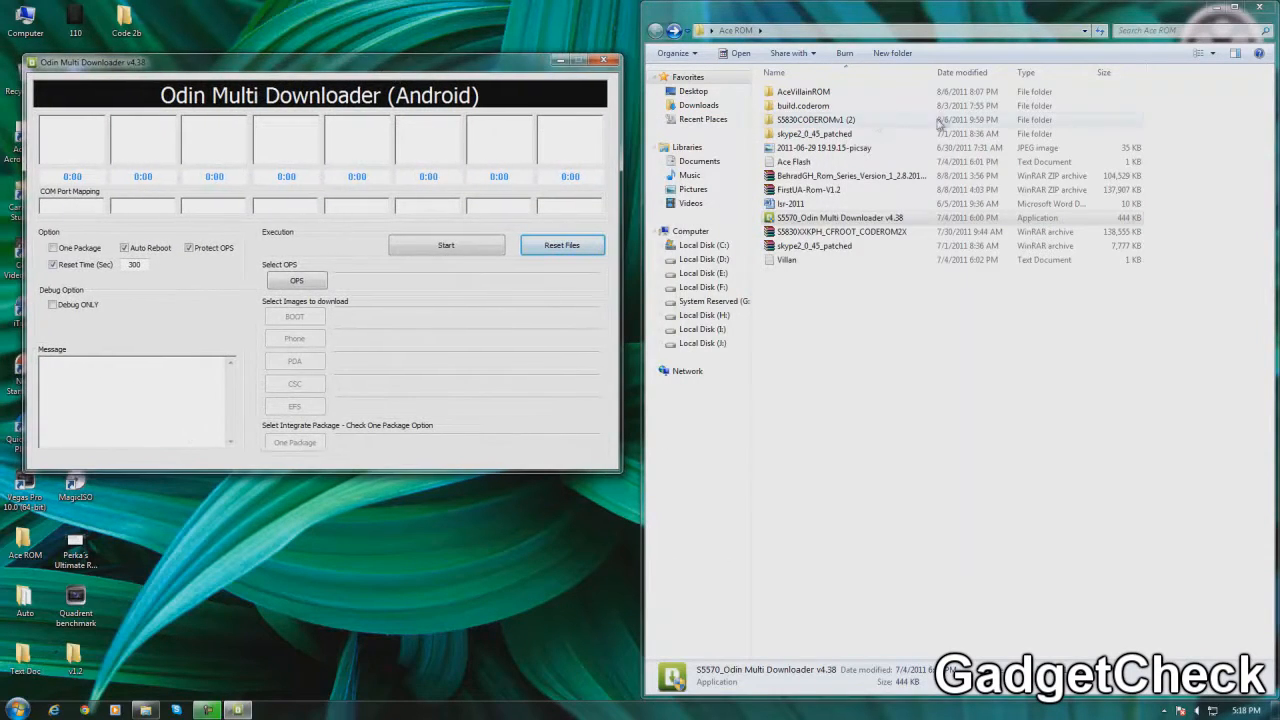
pyautogui.doubleClick(803, 105)
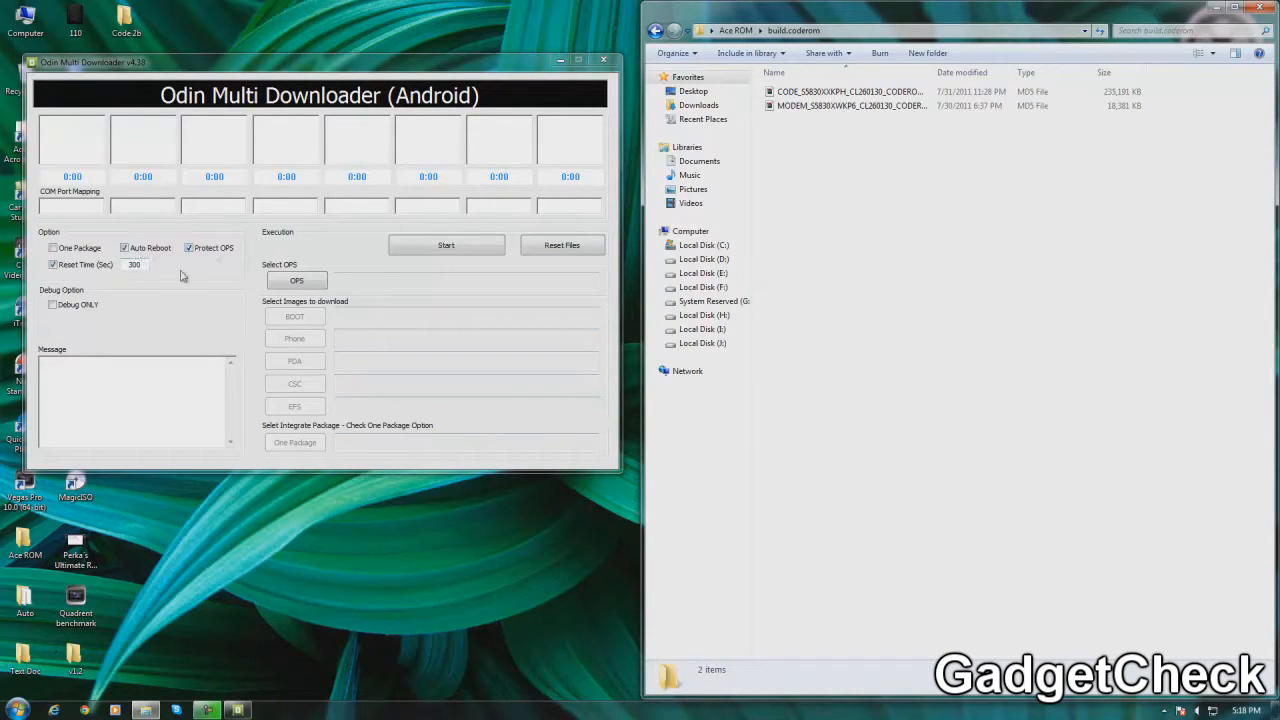
pyautogui.moveTo(194, 332)
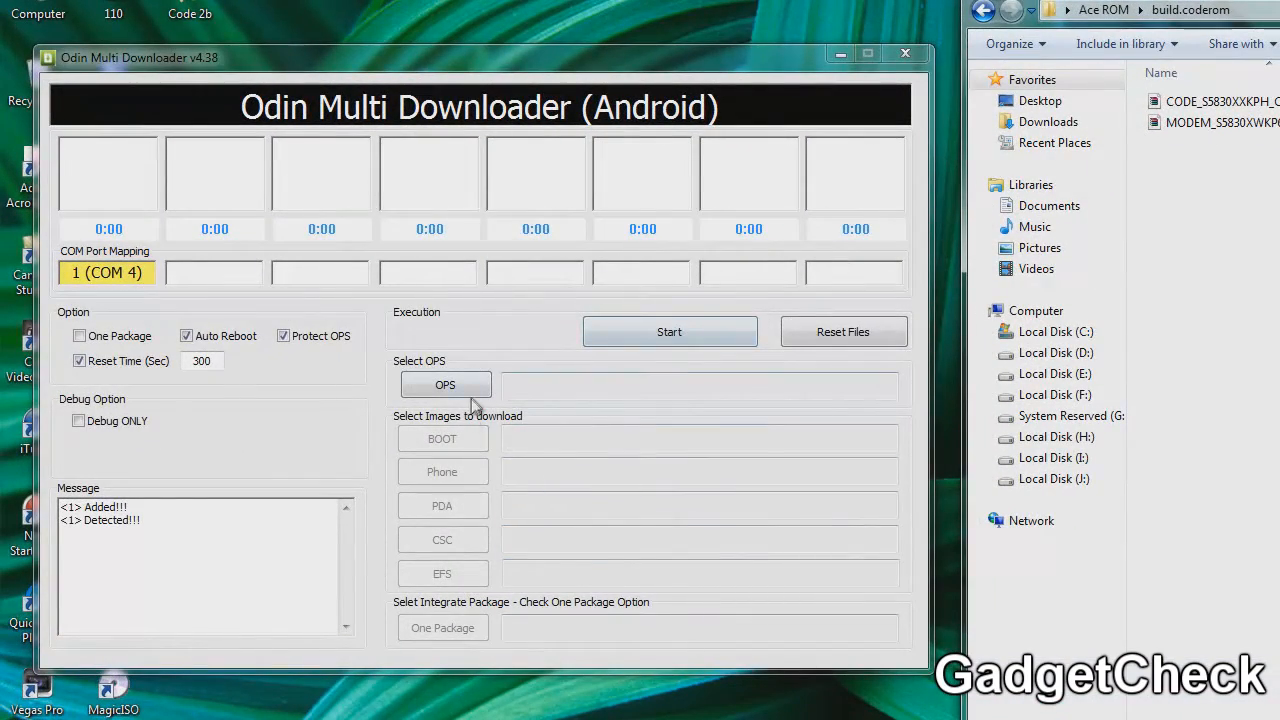
# Step: Load the Cooper_v1.0.ops partition script in Odin
pyautogui.click(445, 384)
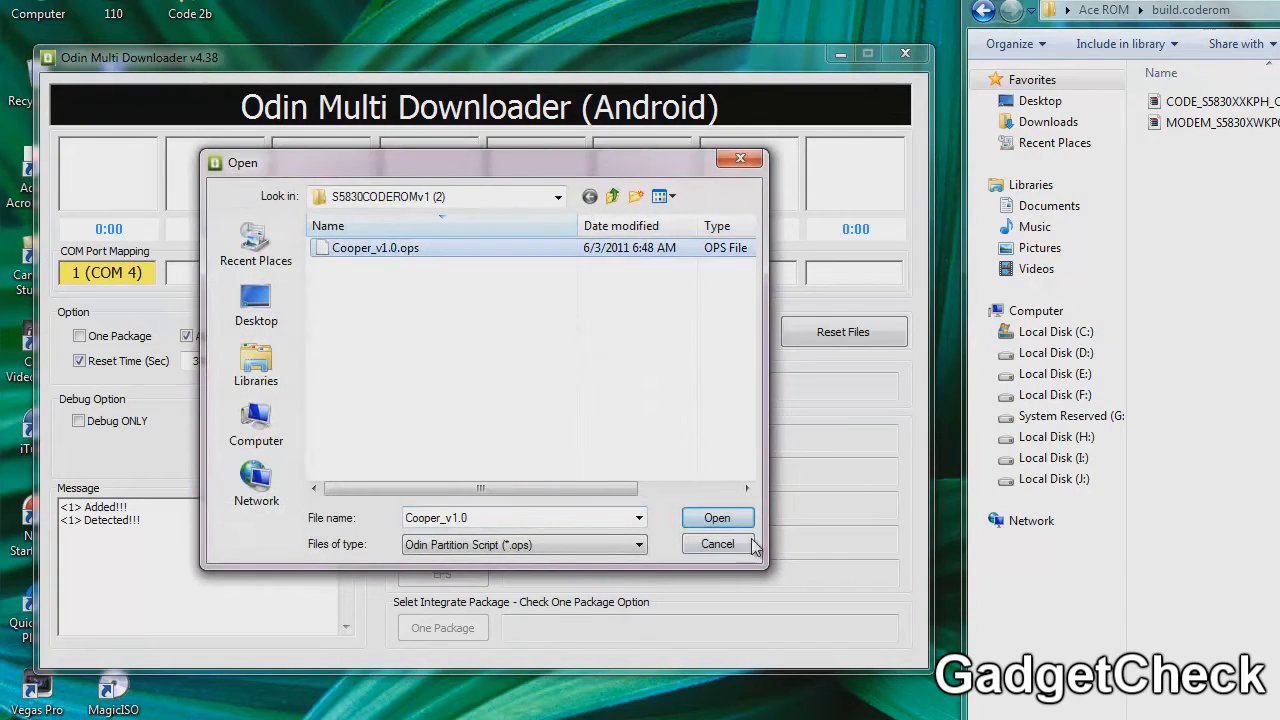
pyautogui.click(717, 517)
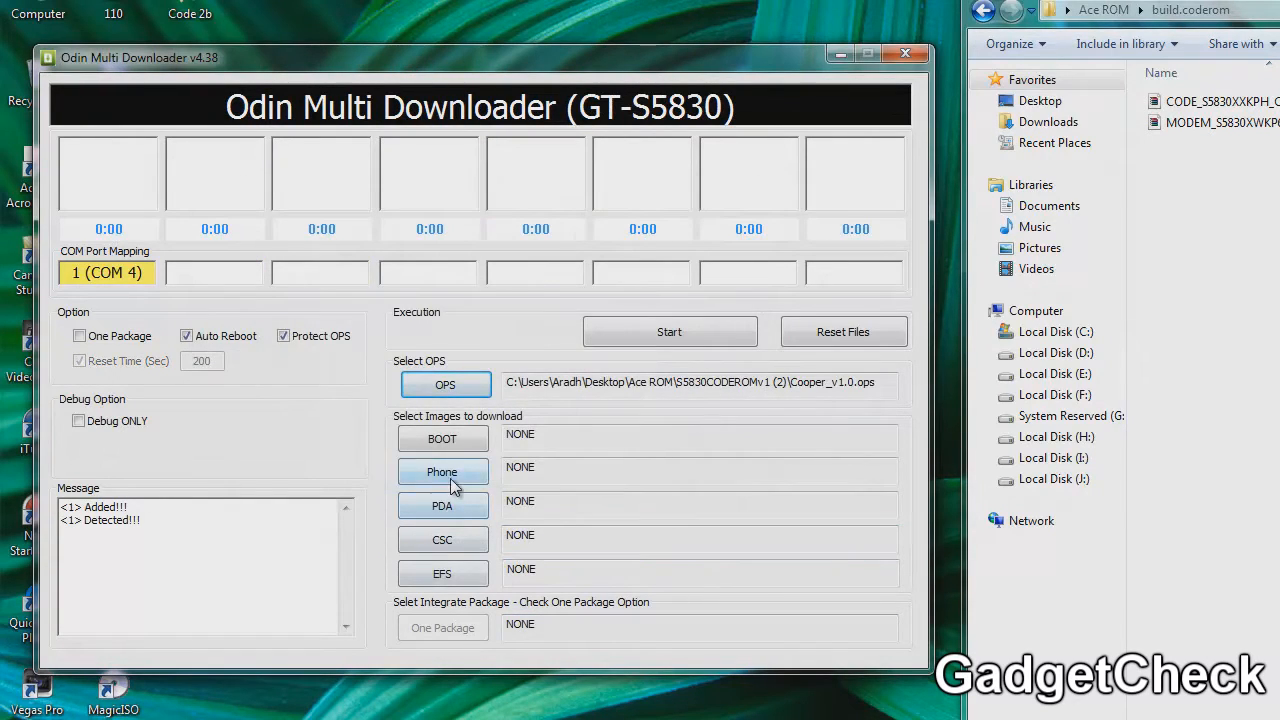
# Step: Set the MODEM .md5 file from Desktop > Ace ROM > build.coderom as the Phone image
pyautogui.click(442, 471)
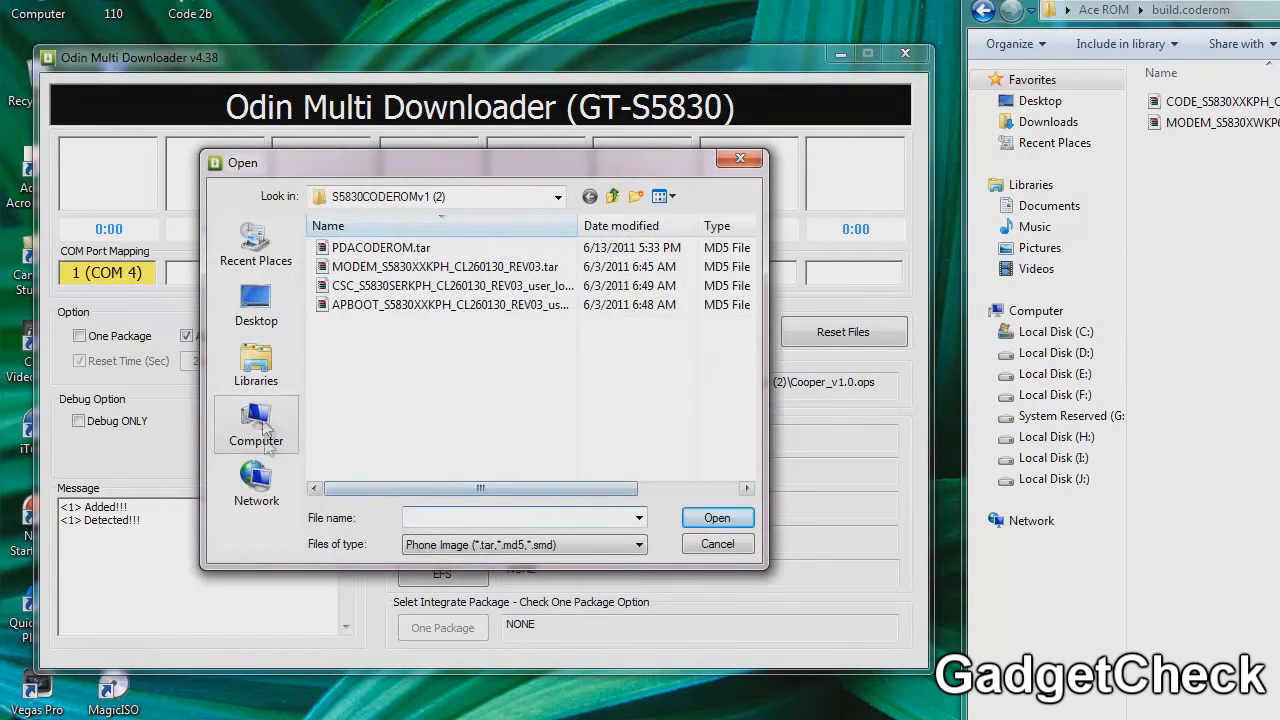
pyautogui.click(256, 305)
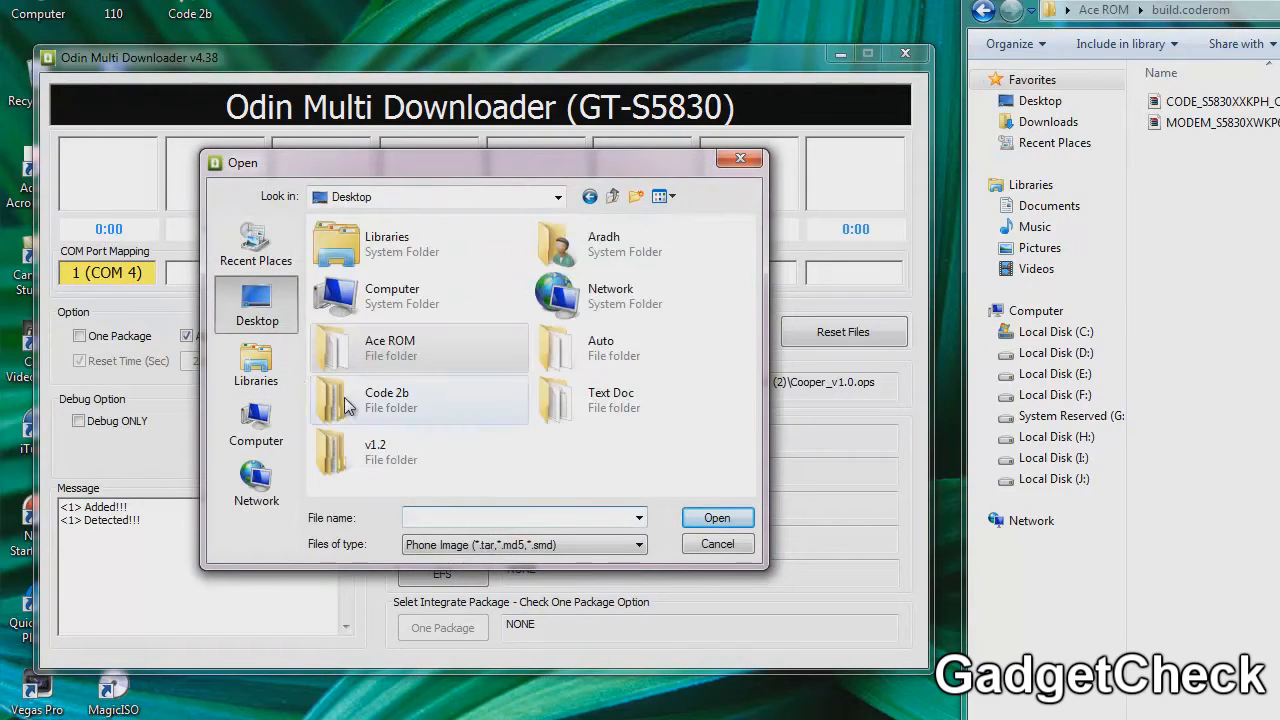
pyautogui.doubleClick(386, 399)
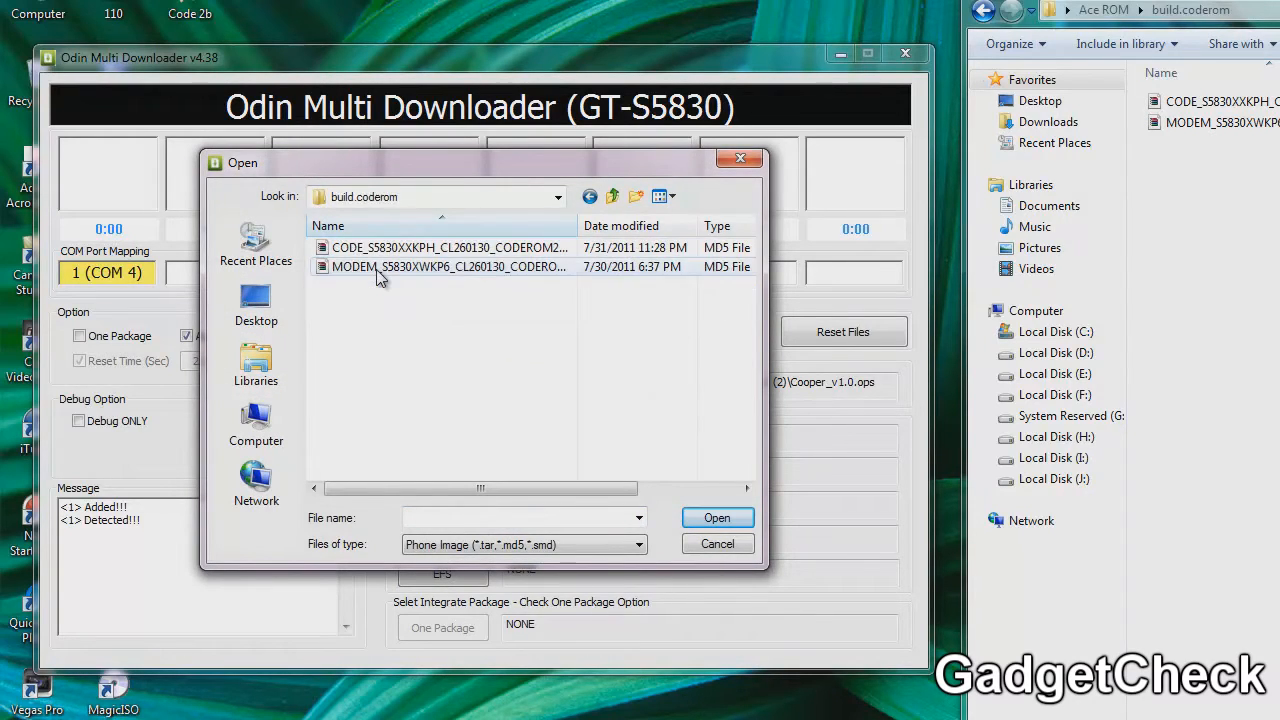
pyautogui.click(448, 266)
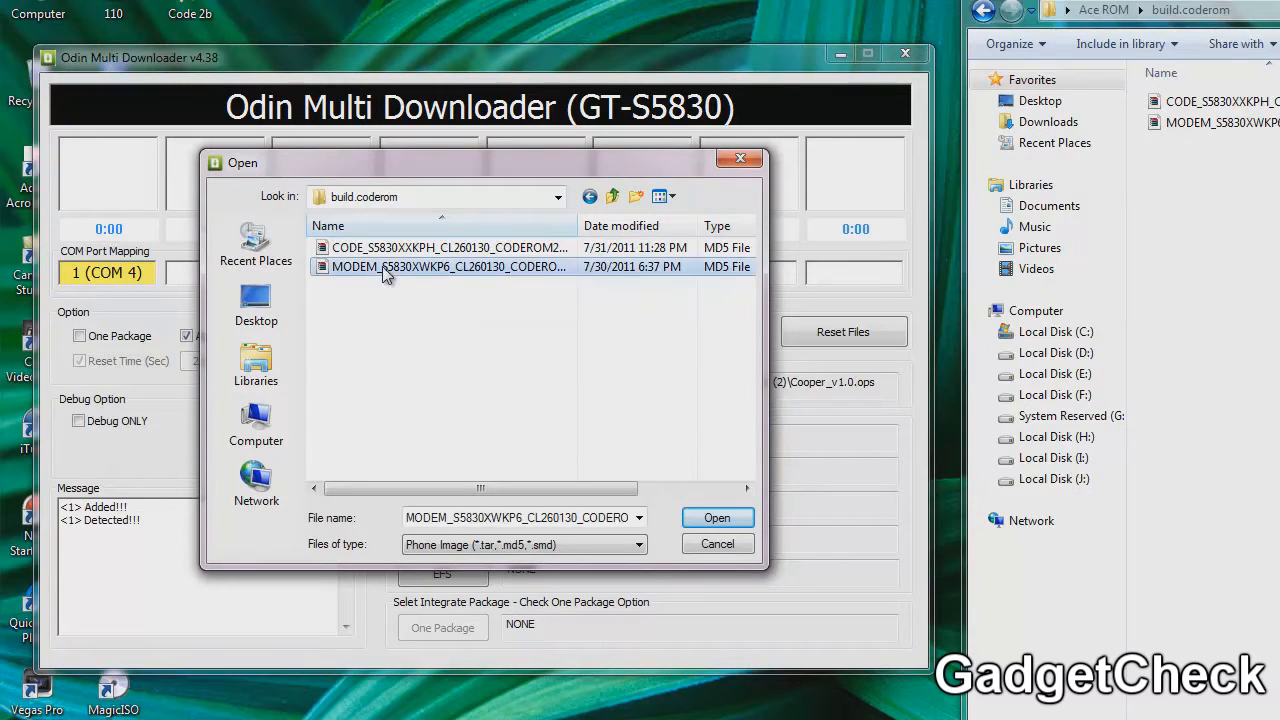
pyautogui.click(717, 517)
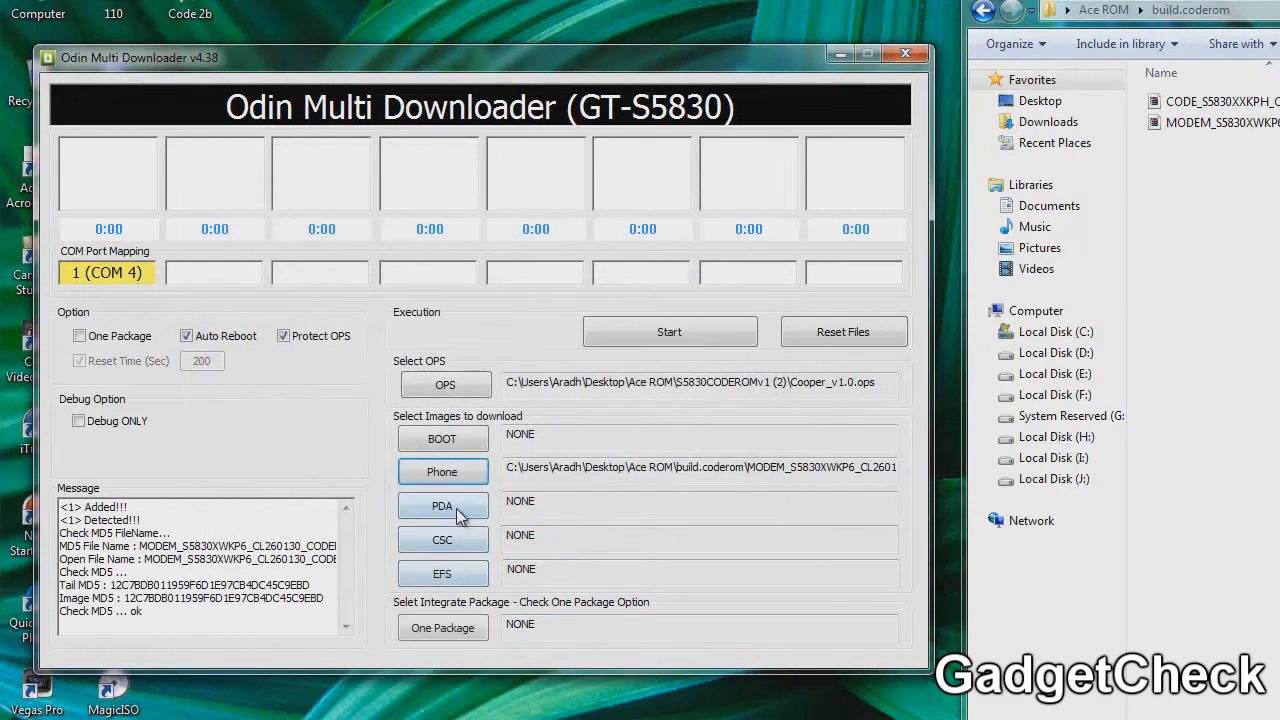
# Step: Set the CODE_S5830XXKPH .md5 file as the PDA image
pyautogui.click(442, 505)
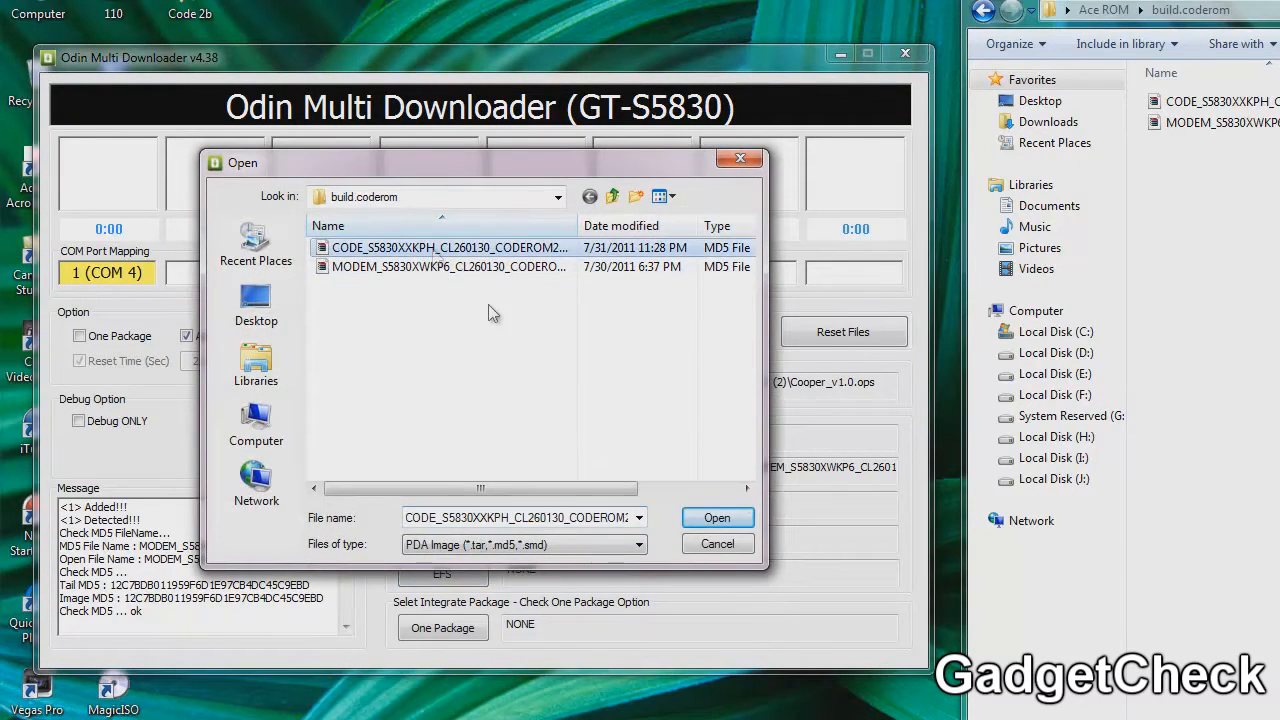
pyautogui.click(717, 517)
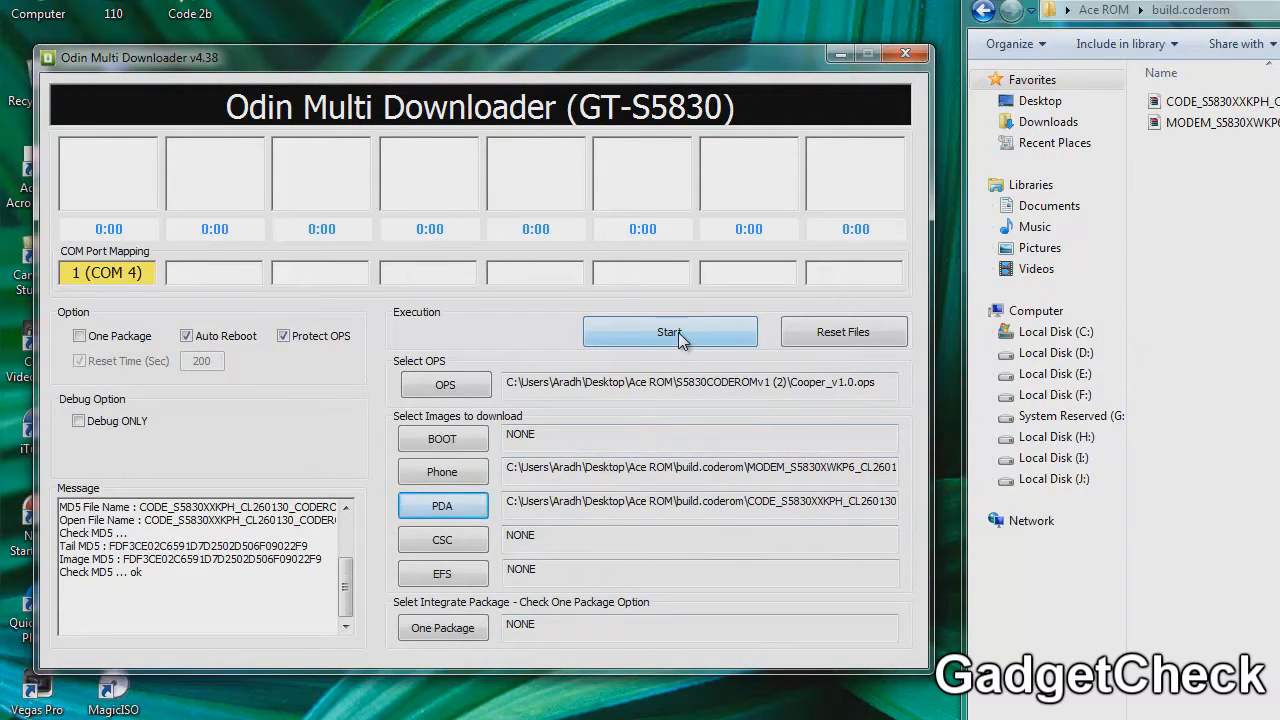
# Step: Start flashing the phone so the AMSS download begins
pyautogui.click(669, 331)
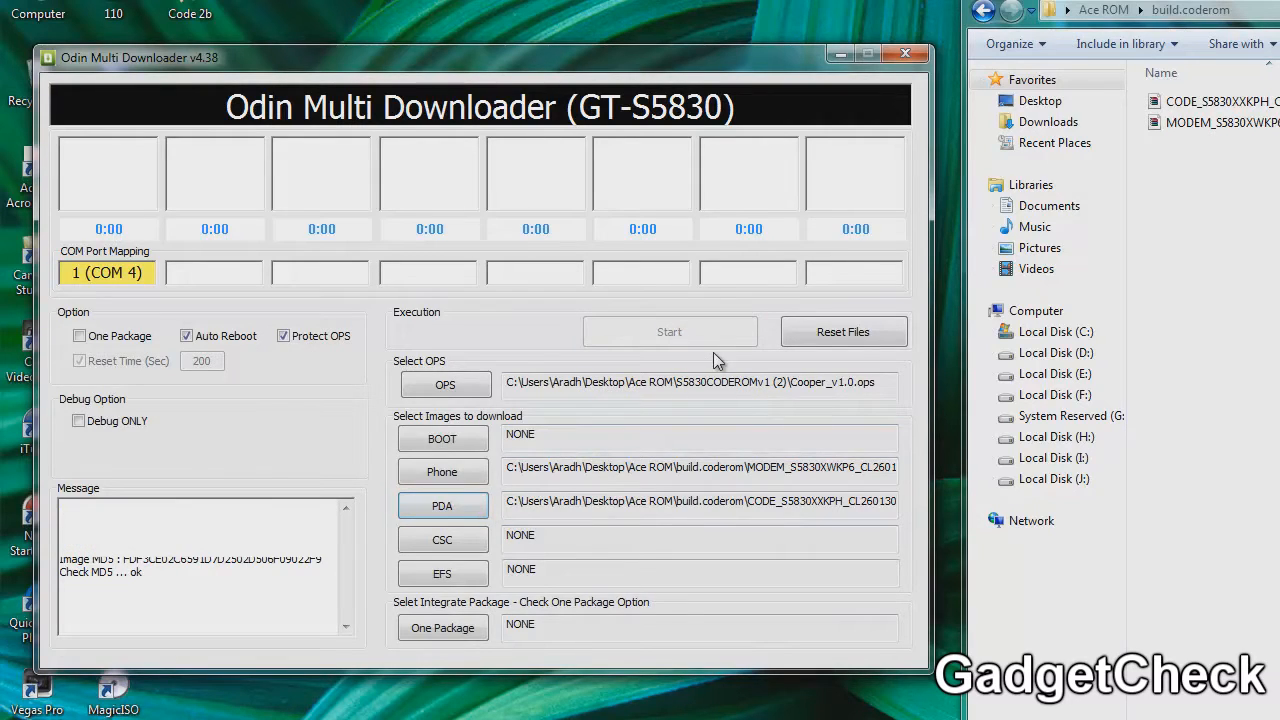
pyautogui.click(669, 331)
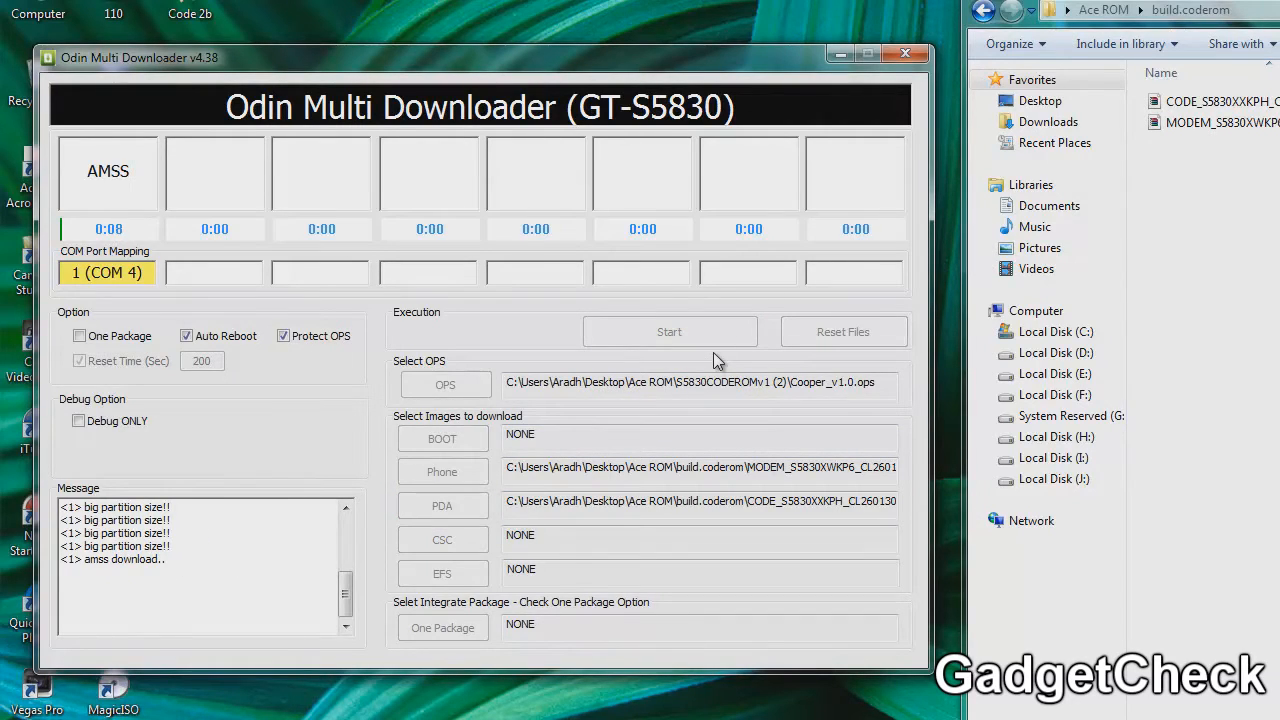